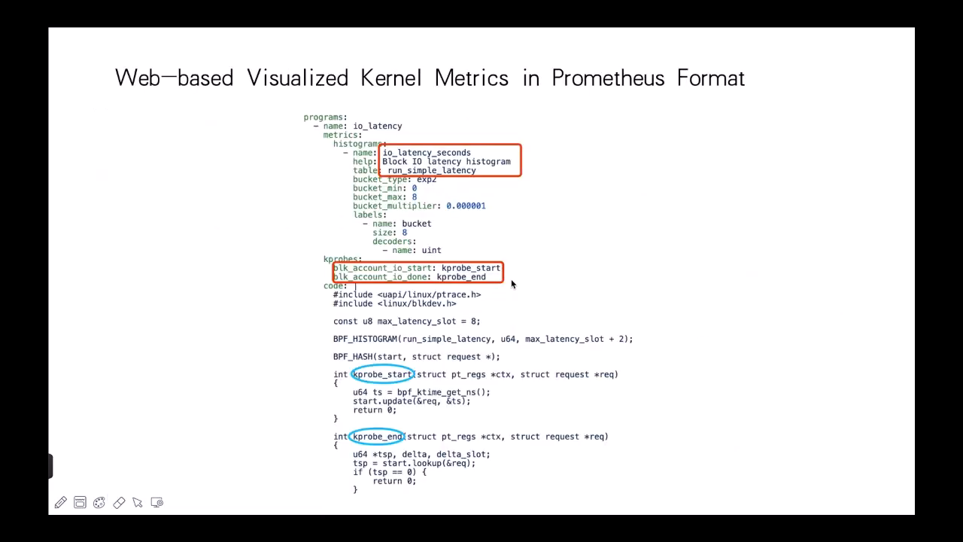
Advance to the MindSpore & eBPF slide showing the hello program hooked during Lenet training
{"action": "key", "text": "Right"}
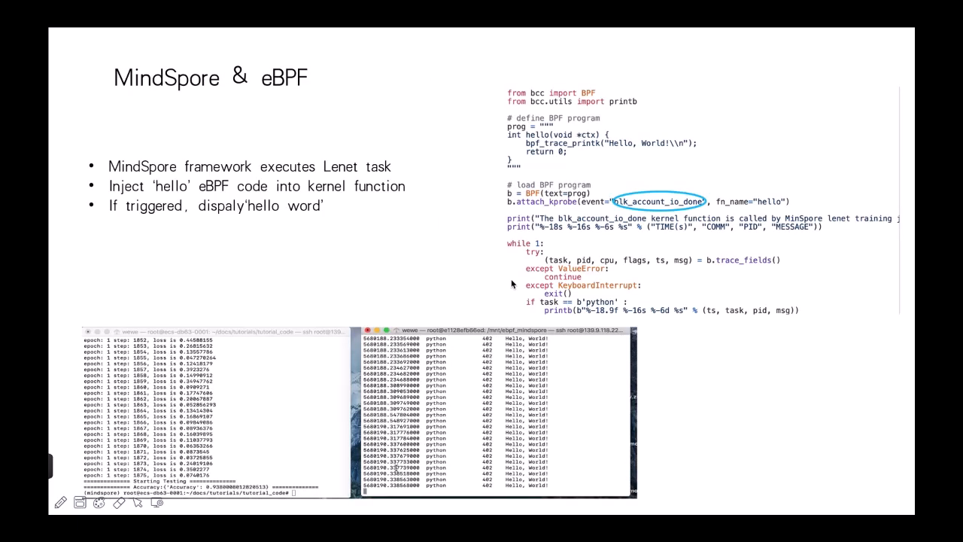